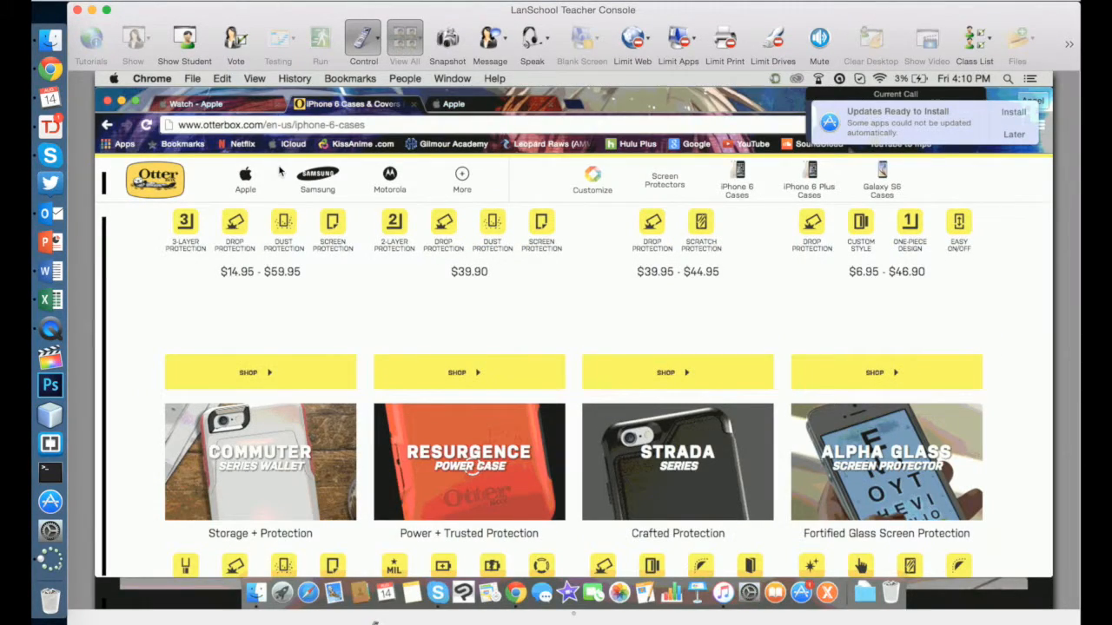
{"action": "mouse_move", "coordinate": [542, 321]}
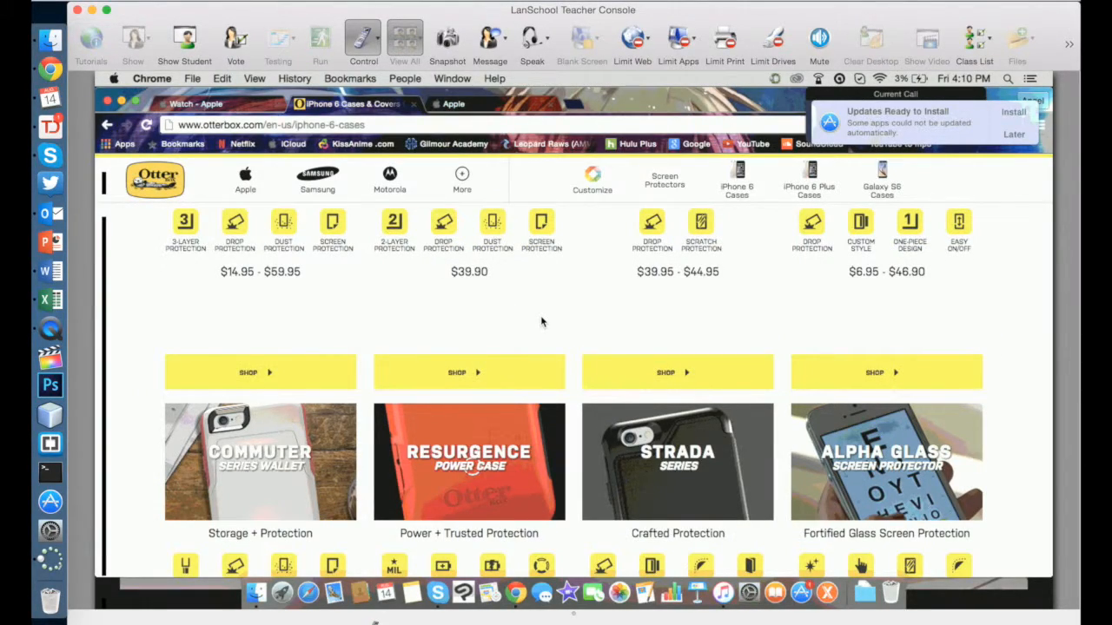
{"action": "mouse_move", "coordinate": [350, 159]}
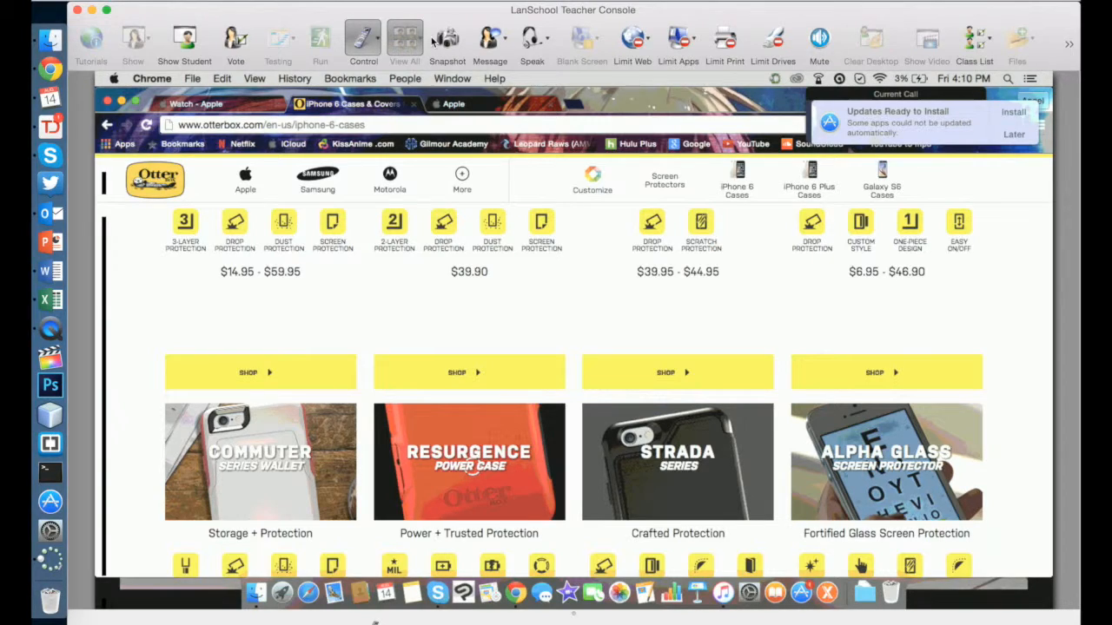
Step: Open the View/Control dropdown to show 'Stop Viewing or Remote Controlling' for the student's screen
{"action": "left_click", "coordinate": [362, 39]}
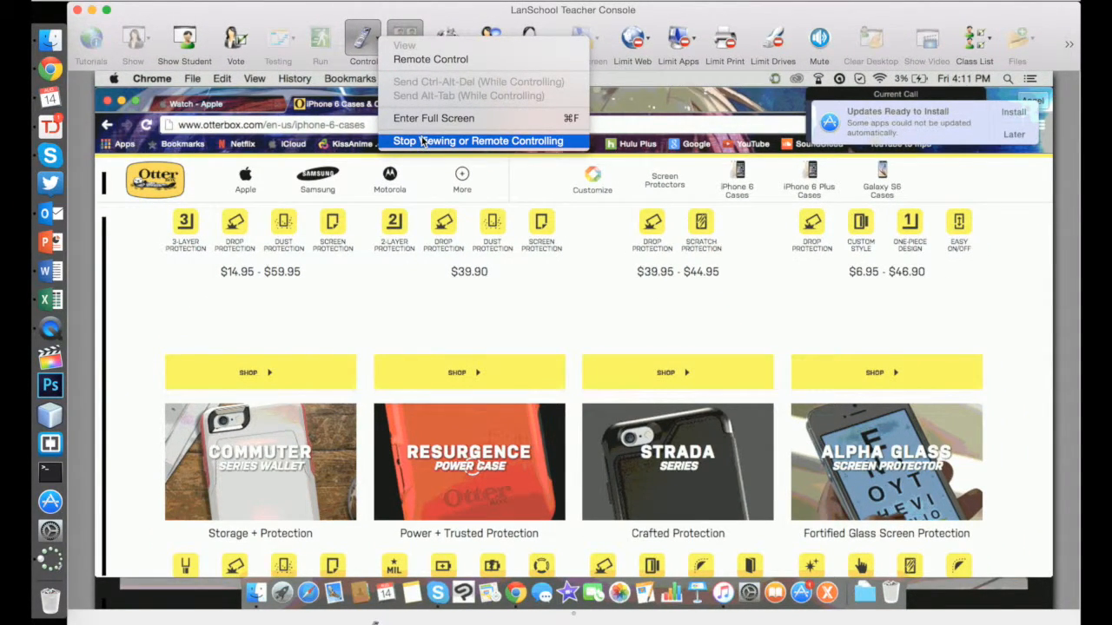
Step: Choose 'Stop Viewing or Remote Controlling' and return to the View All thumbnail grid
{"action": "left_click", "coordinate": [482, 141]}
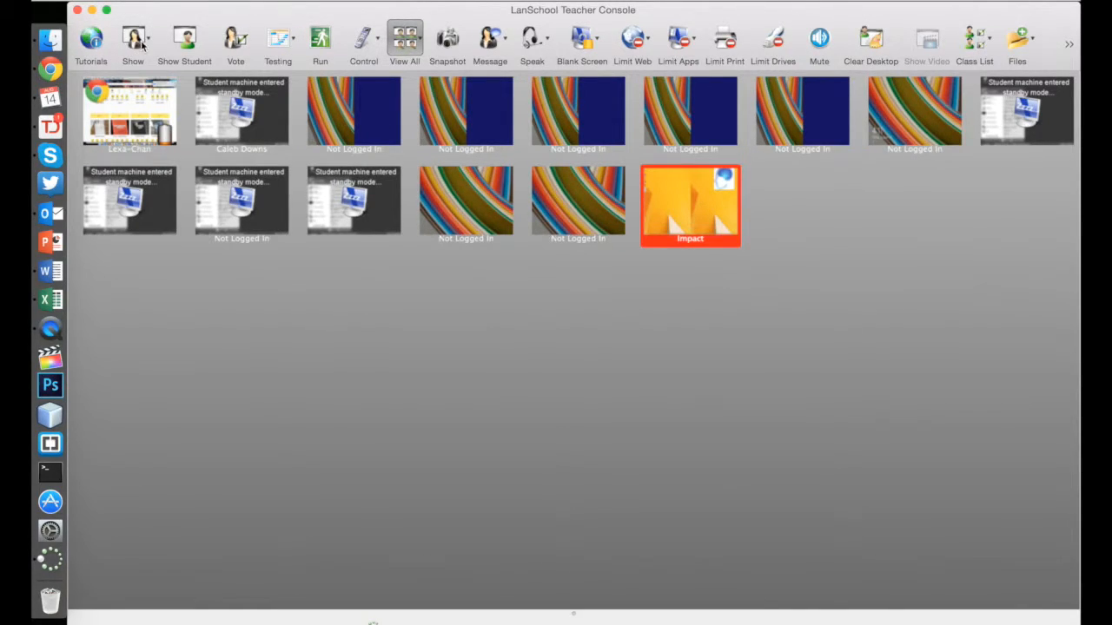
{"action": "left_click", "coordinate": [132, 41]}
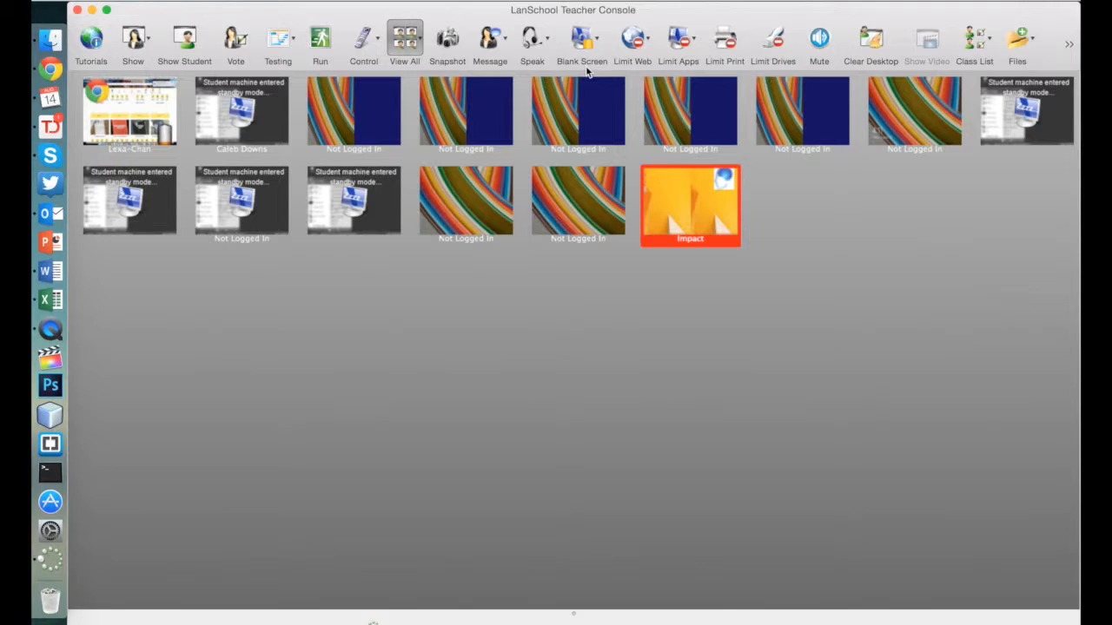
{"action": "left_click", "coordinate": [582, 38]}
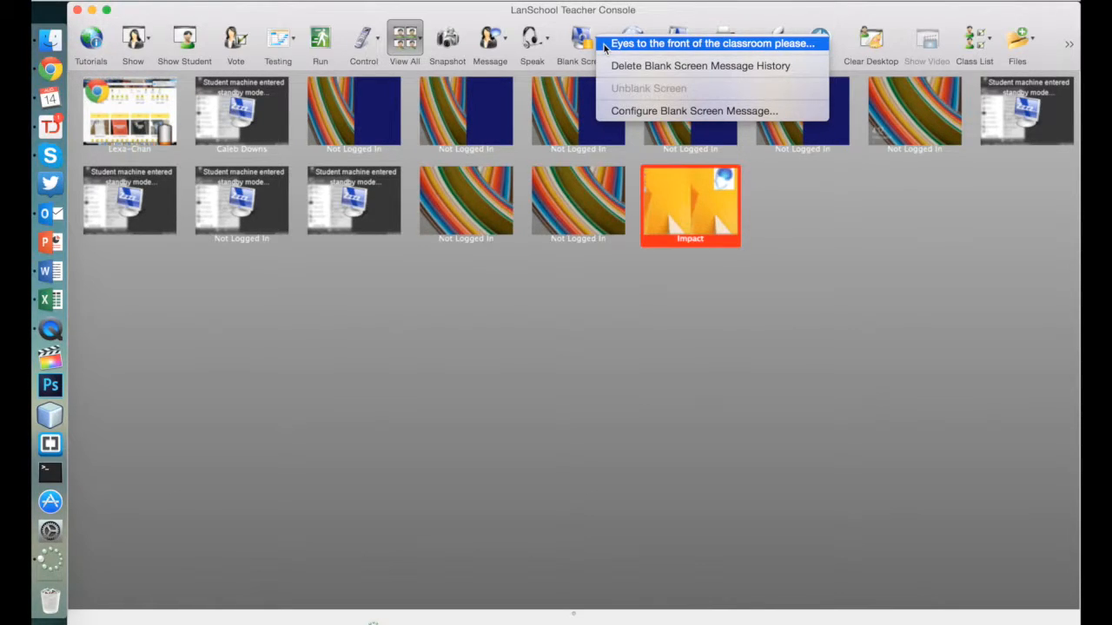
{"action": "left_click", "coordinate": [711, 40]}
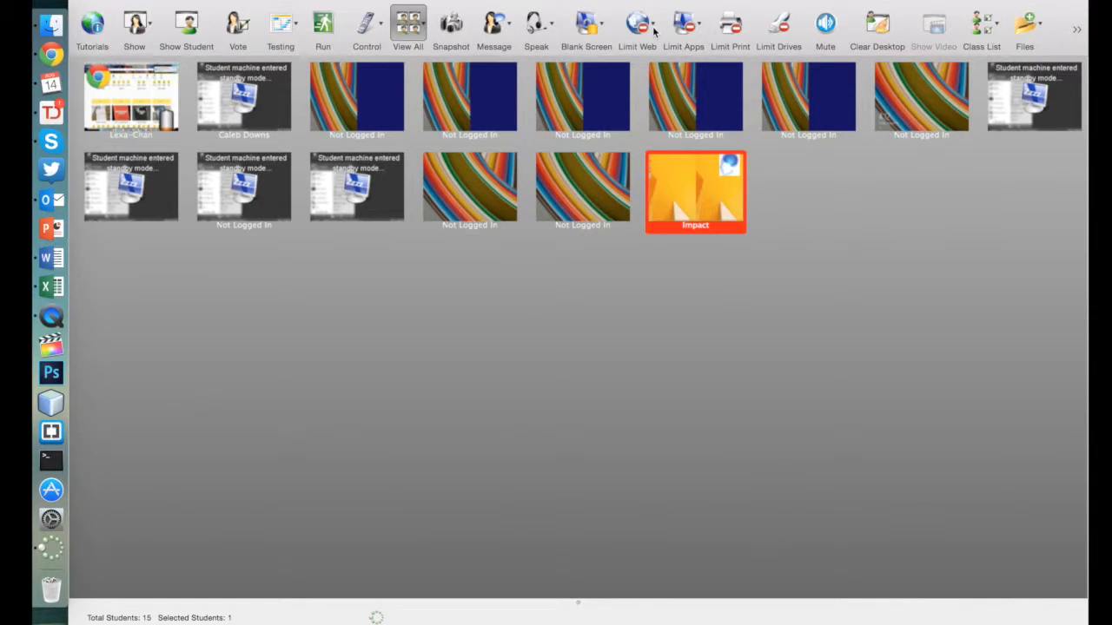
{"action": "left_click", "coordinate": [638, 20]}
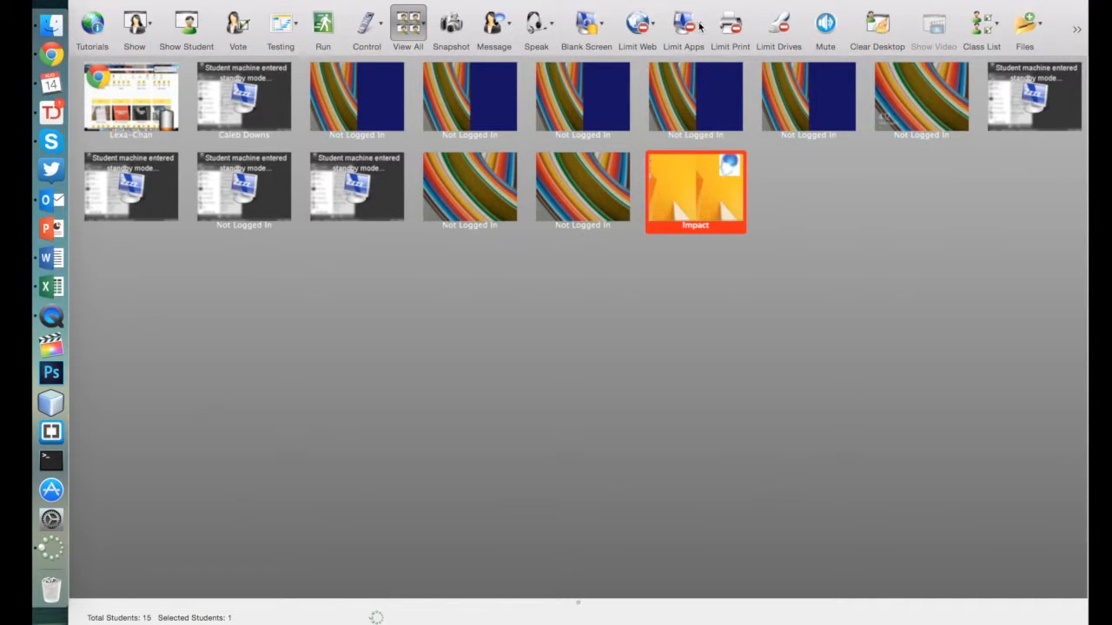
{"action": "left_click", "coordinate": [683, 22]}
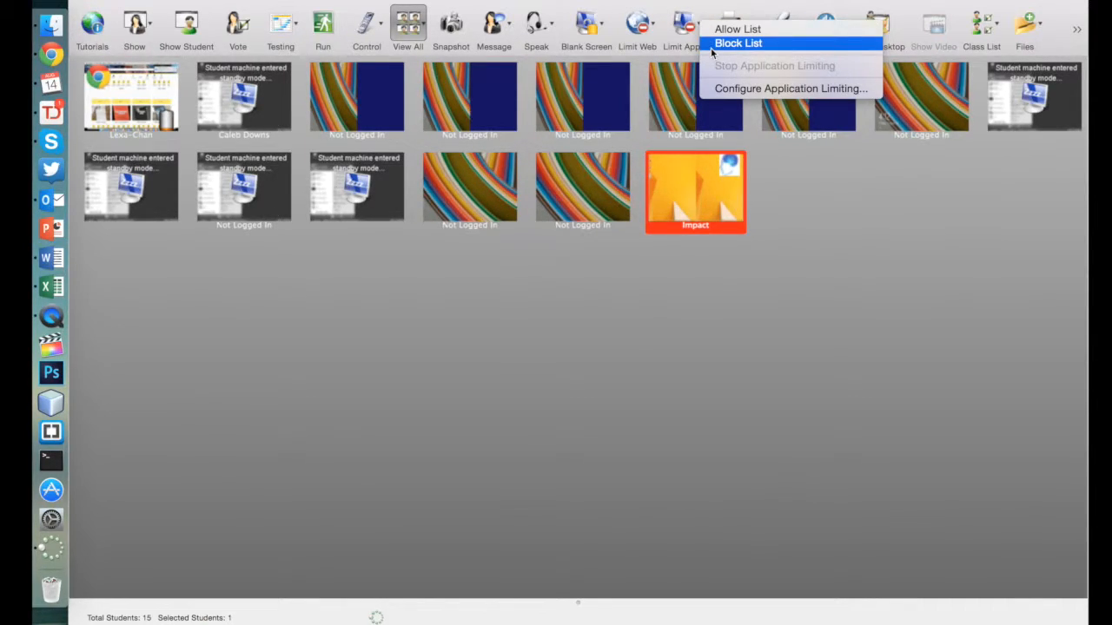
{"action": "mouse_move", "coordinate": [790, 87]}
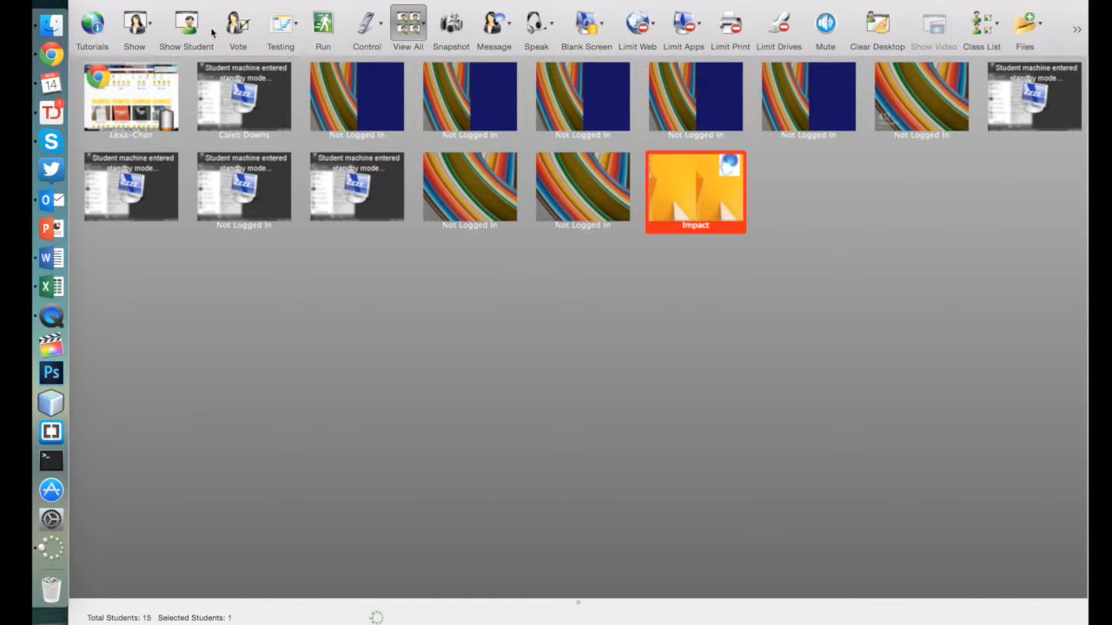
{"action": "mouse_move", "coordinate": [117, 96]}
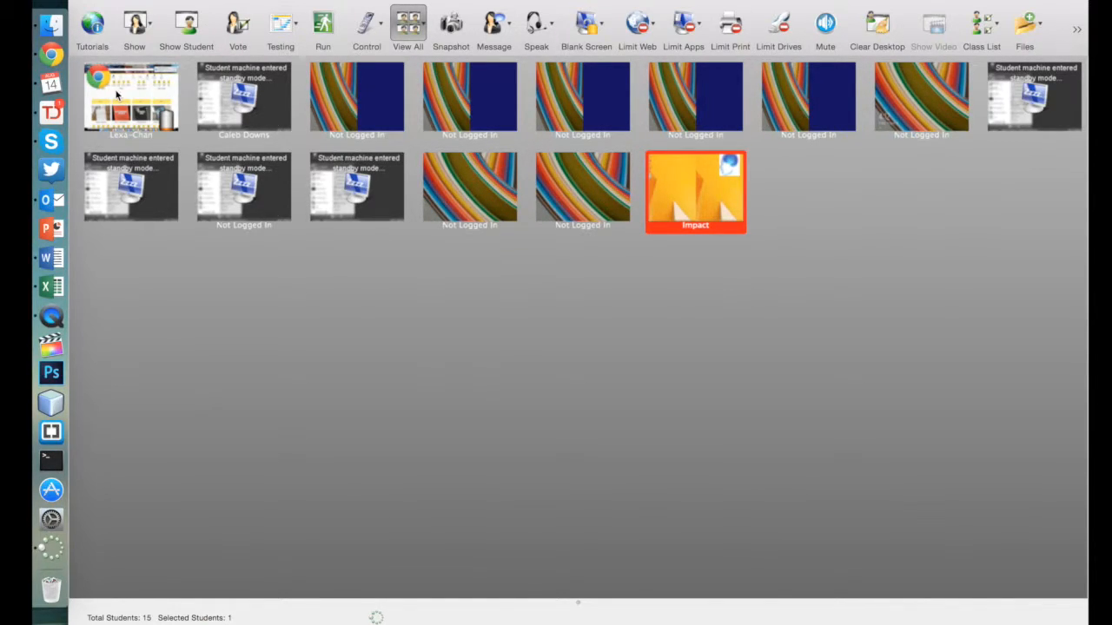